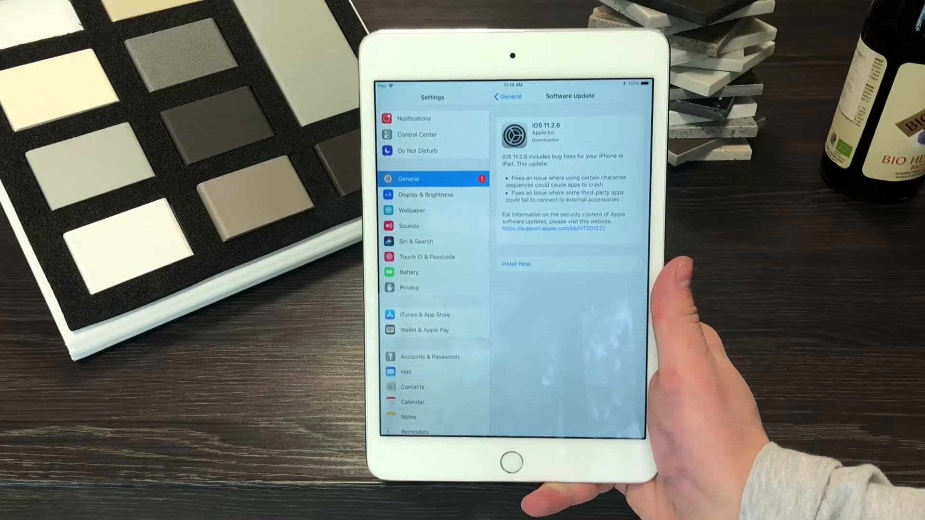
Step: Start installing the downloaded iOS 11.2.6 update from the Software Update screen
click(514, 264)
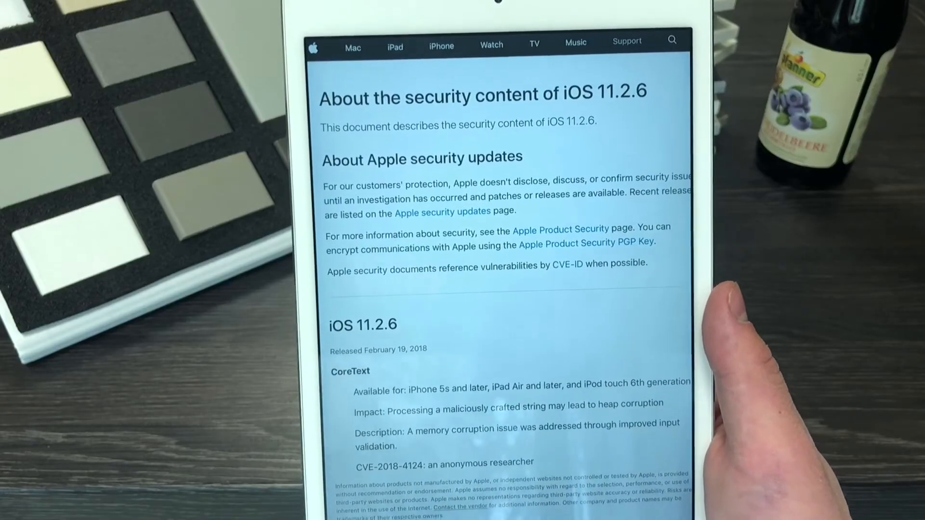
scroll(down, 3)
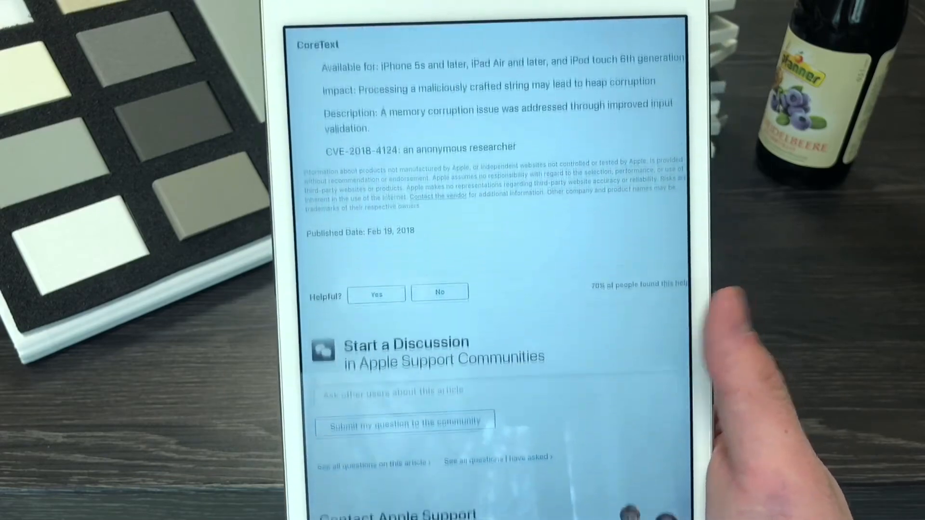
scroll(down, 3)
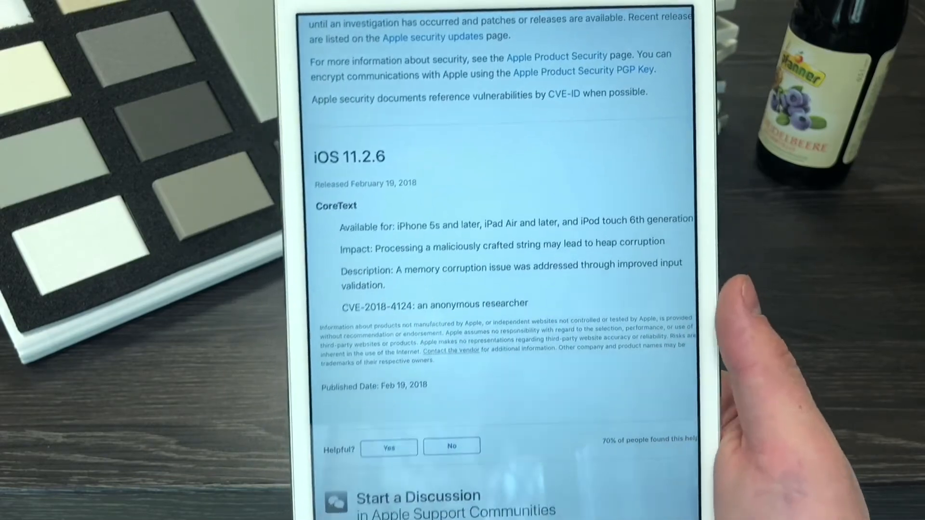